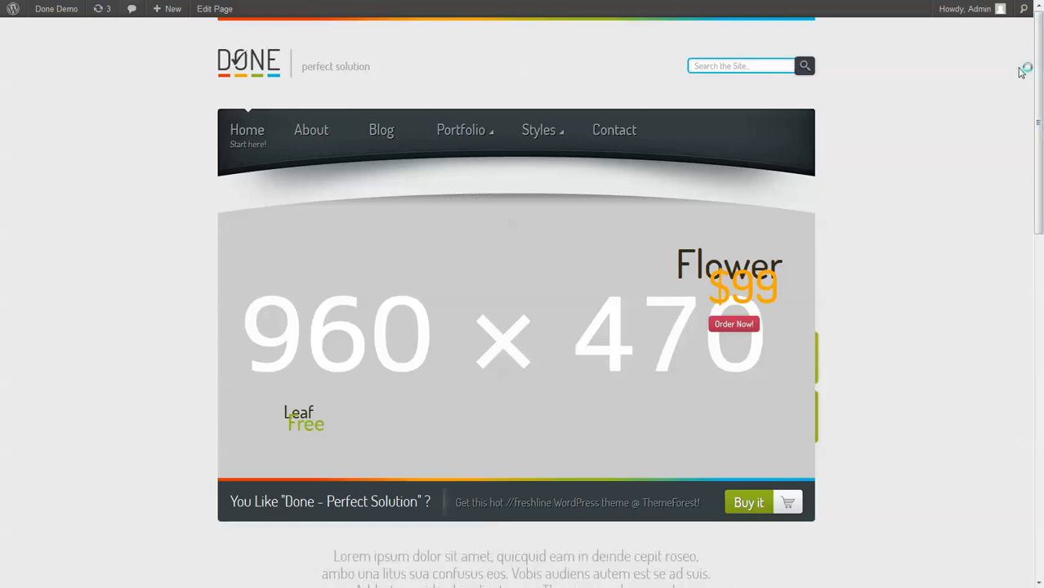
mouse_move(260, 76)
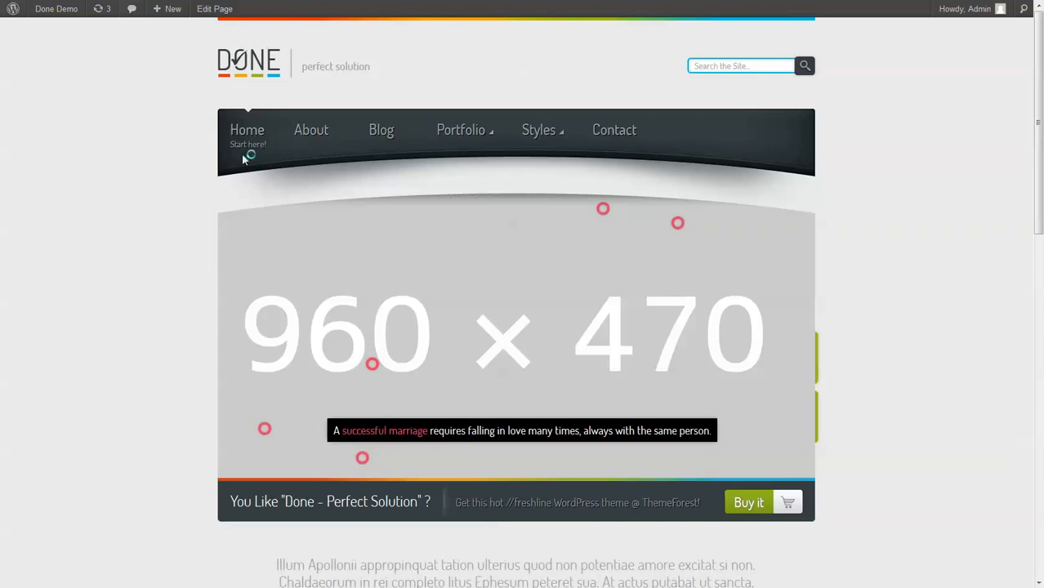
Navigate to Appearance > Menus and expand the Home menu item's settings
click(311, 130)
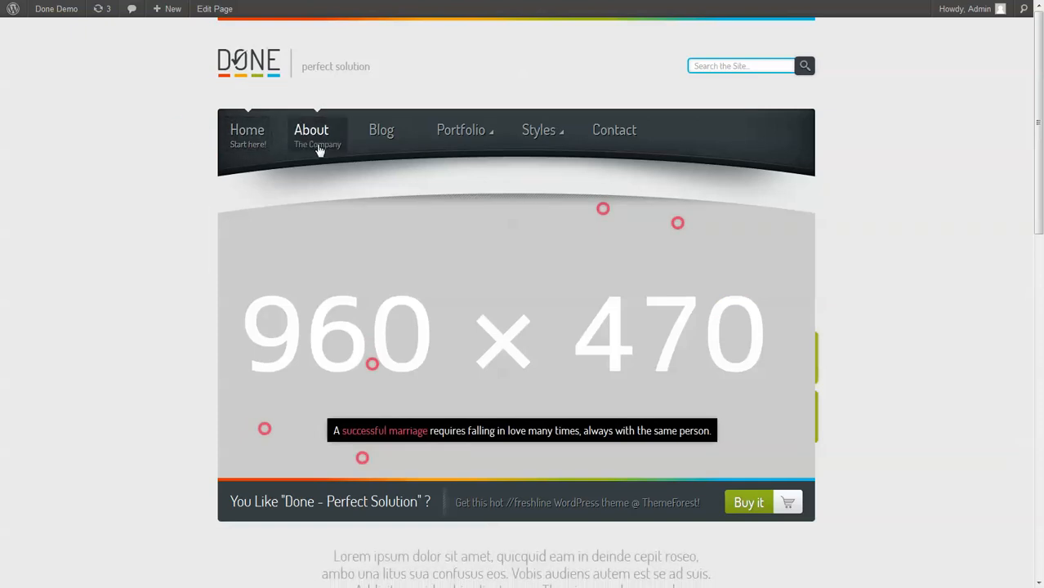
click(539, 130)
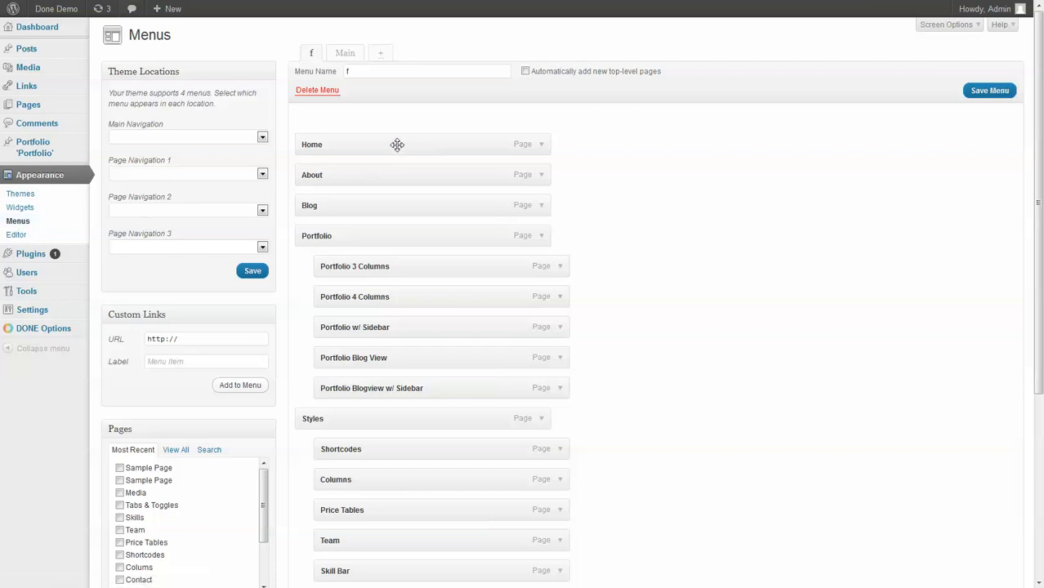
mouse_move(542, 155)
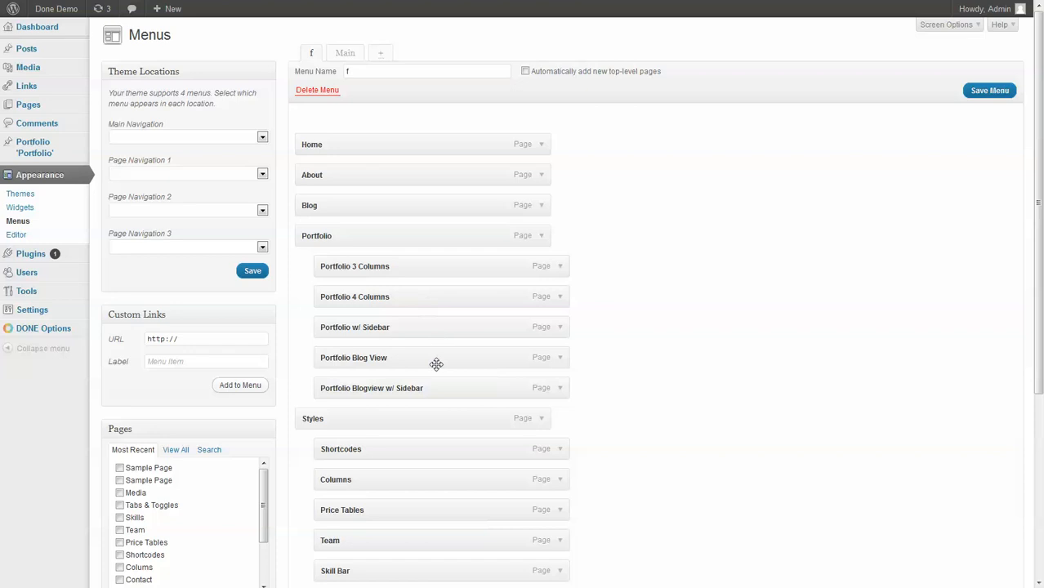
click(541, 144)
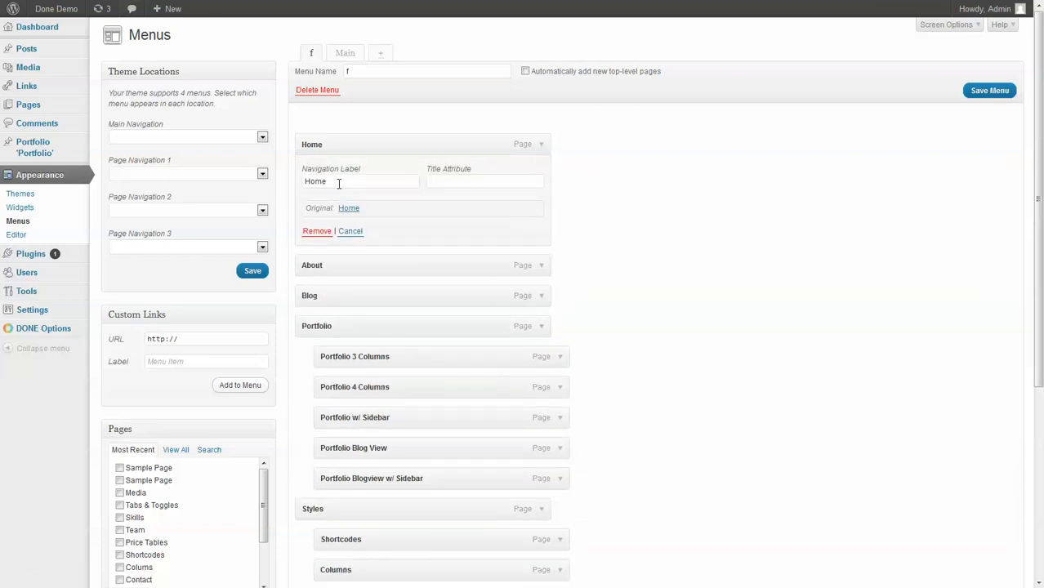
mouse_move(490, 251)
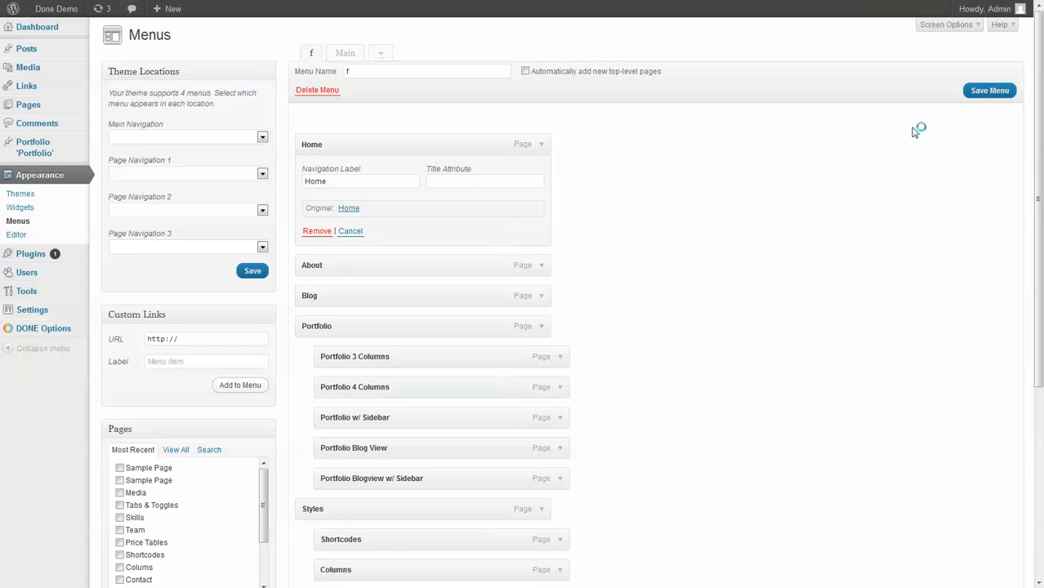
mouse_move(946, 23)
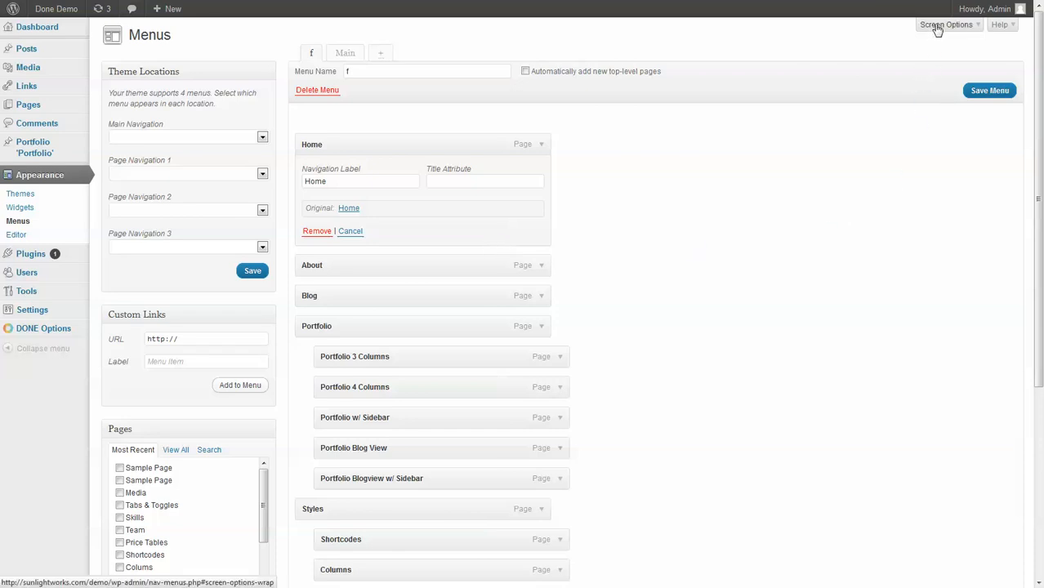
Enable the Description advanced menu property in Screen Options, then close the panel
click(946, 23)
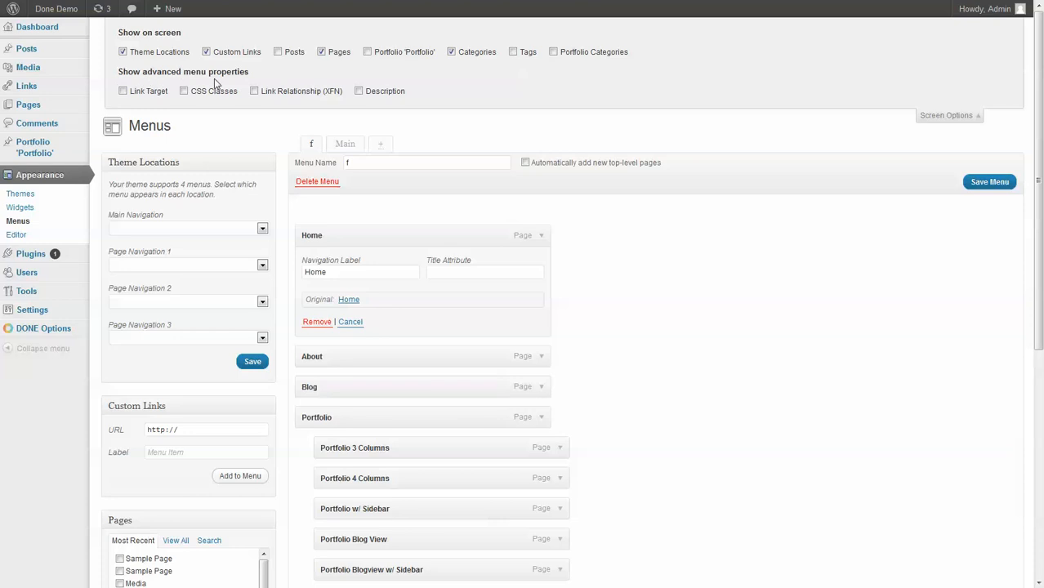
click(358, 91)
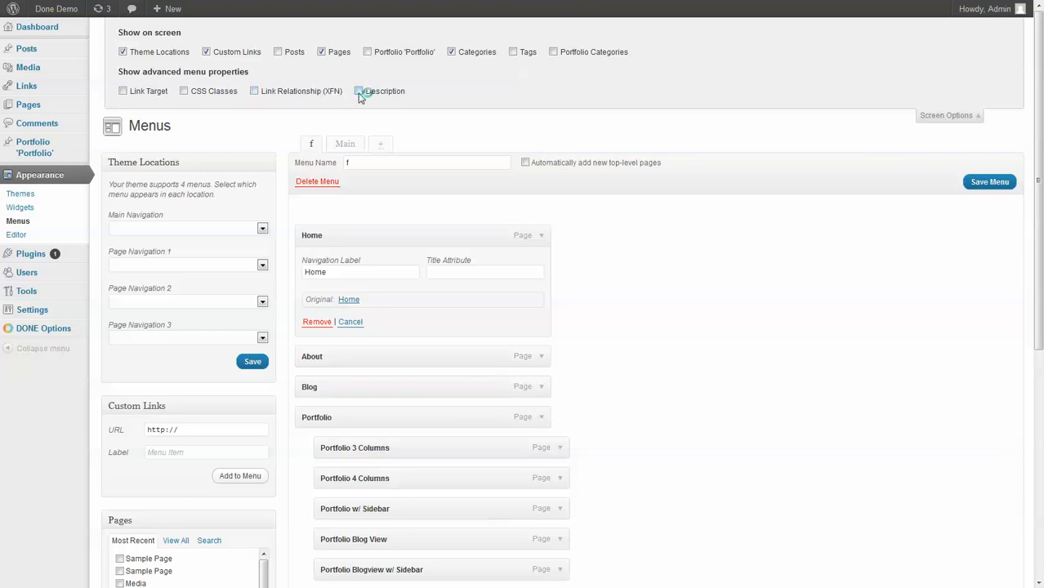
click(358, 91)
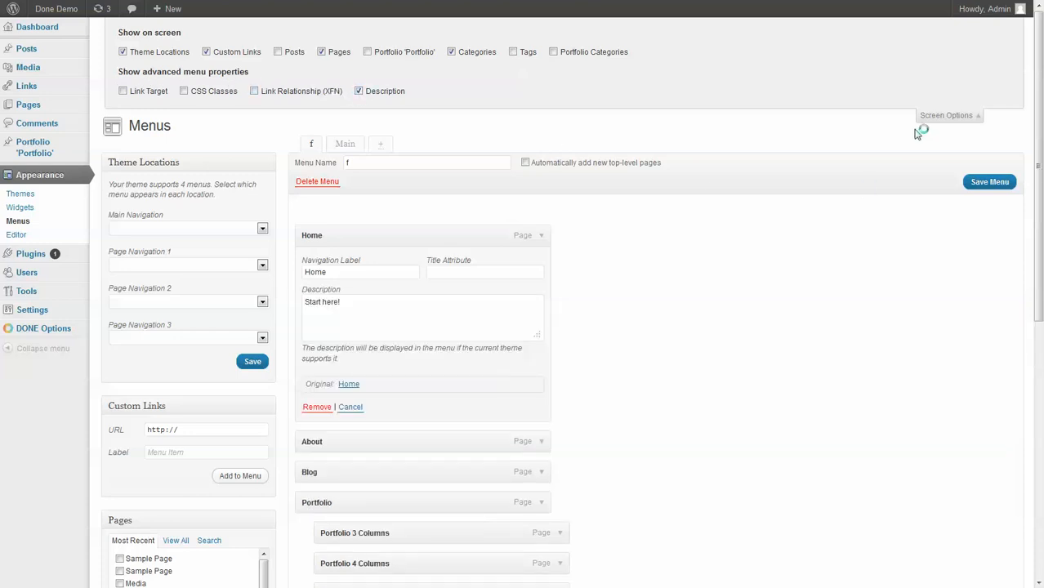
click(946, 114)
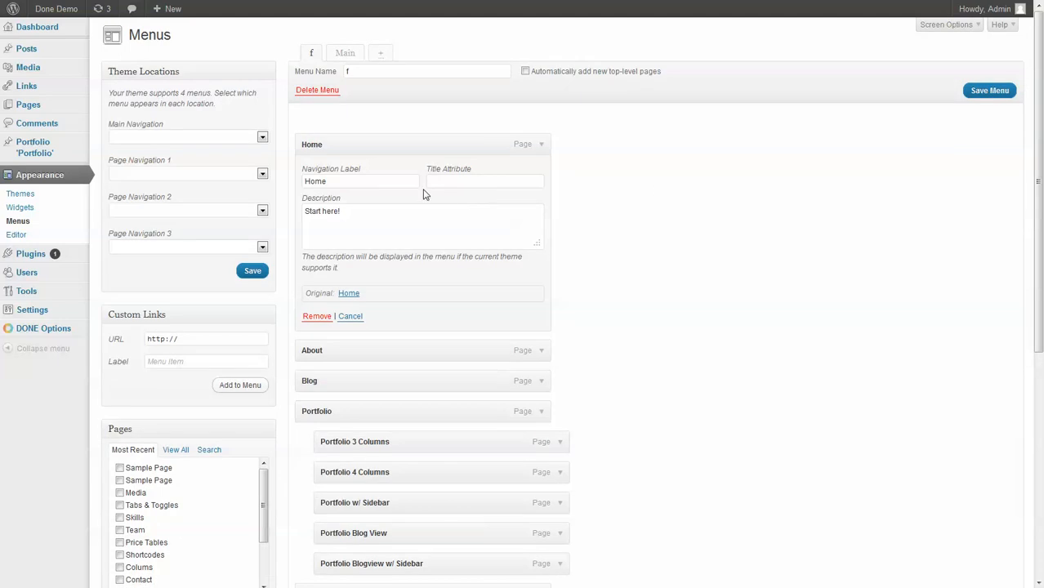
mouse_move(308, 223)
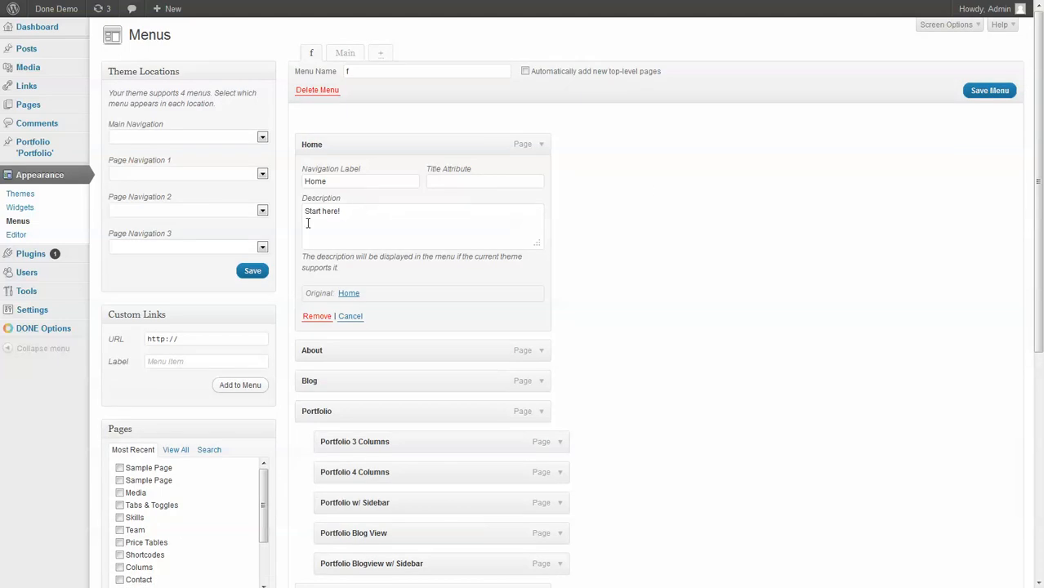
mouse_move(543, 354)
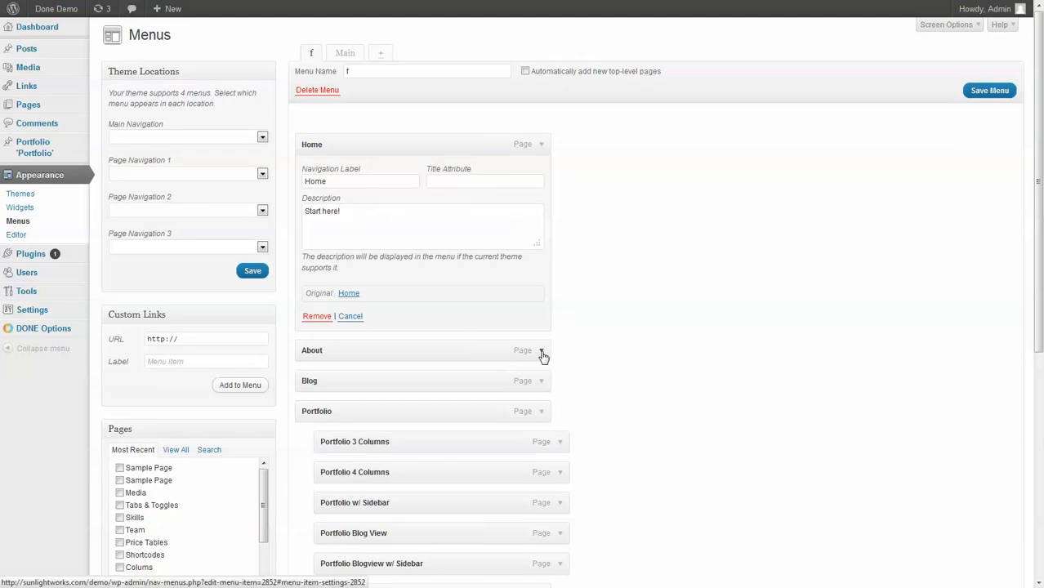
mouse_move(543, 353)
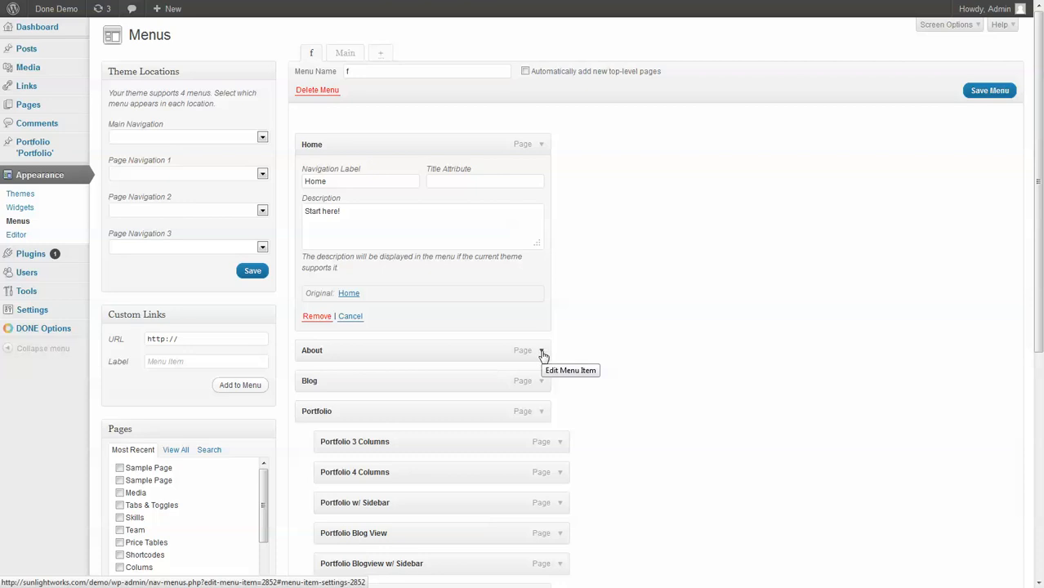
Expand the About menu item to reveal its 'The Company' description
click(542, 349)
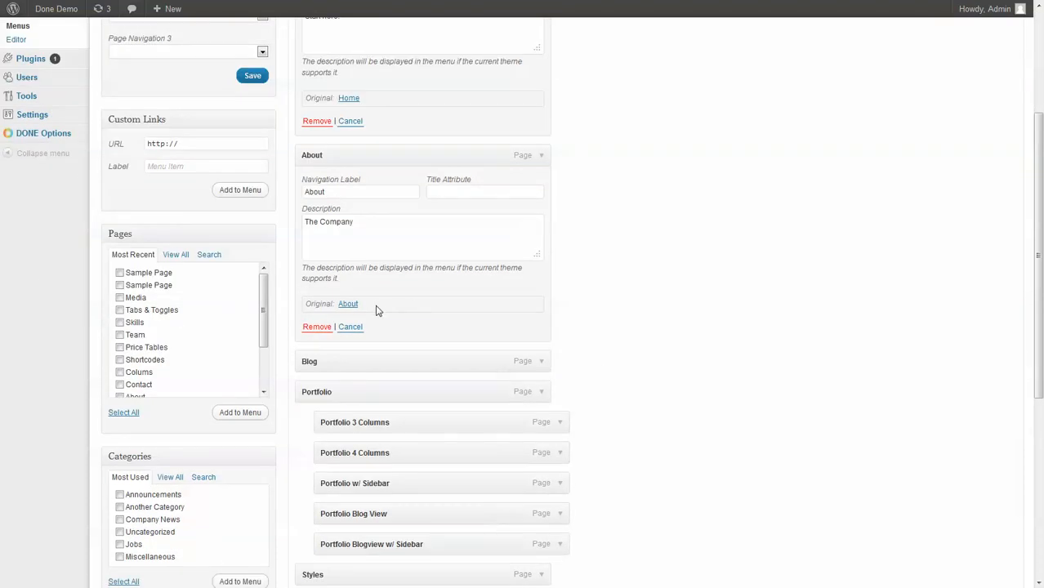
mouse_move(553, 247)
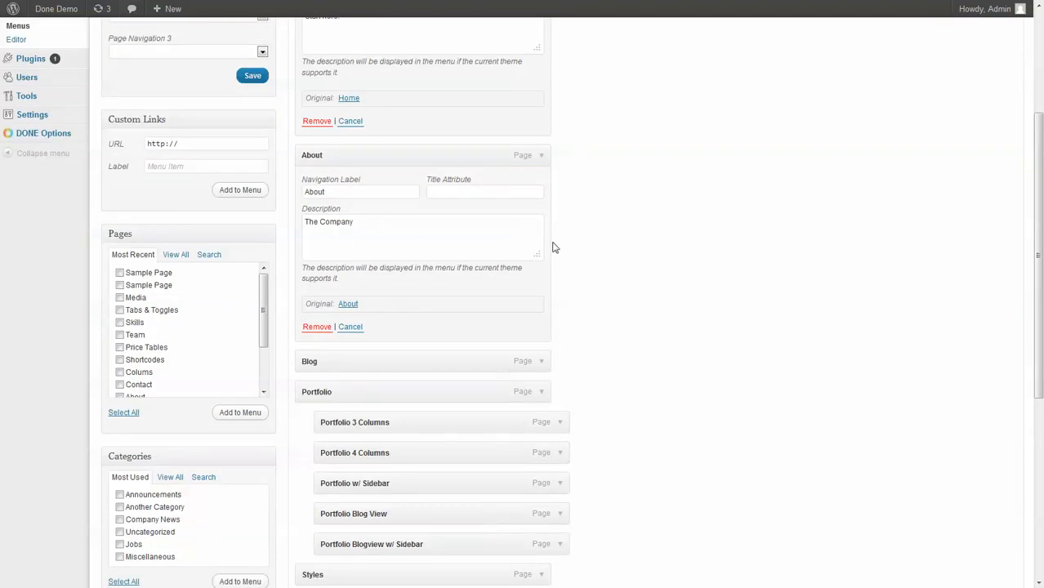